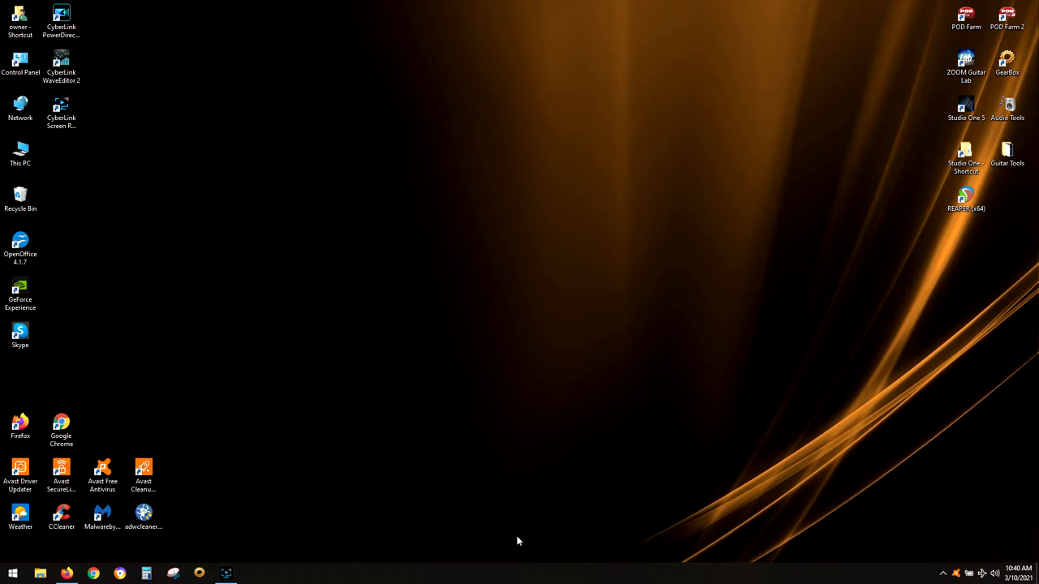
{"action": "mouse_move", "coordinate": [239, 556]}
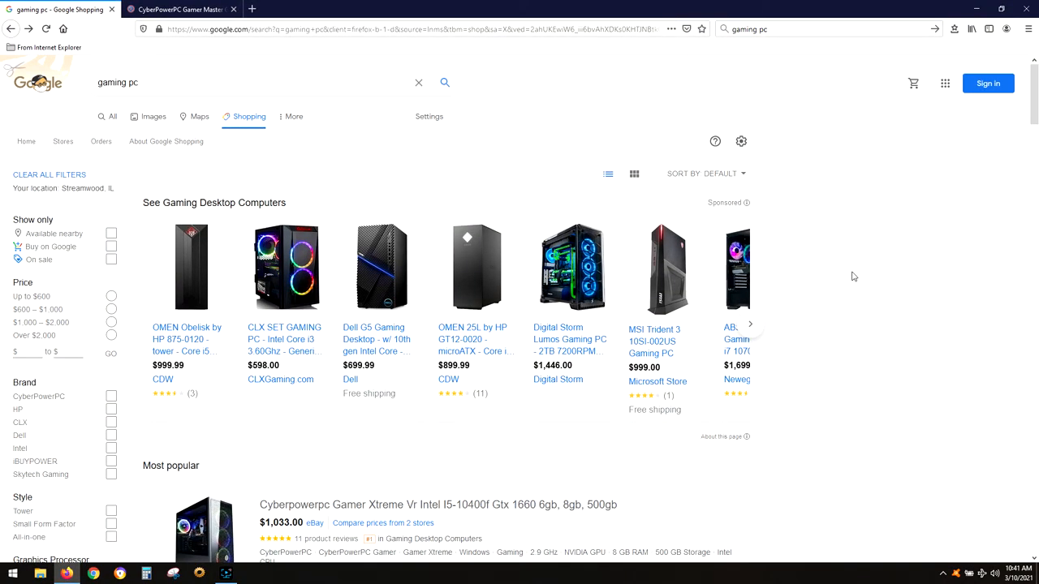
Step: Scroll the gaming PC results past Most popular and People also considered to the CYBERPOWERPC Gamer Xtreme VR
{"action": "scroll", "scroll_direction": "down", "scroll_amount": 3}
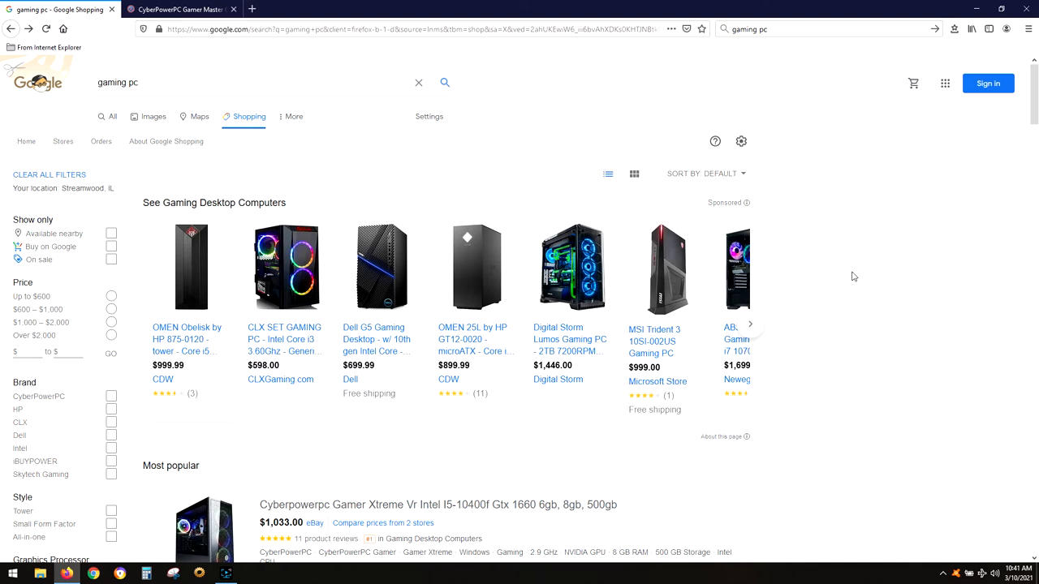
{"action": "mouse_move", "coordinate": [860, 283]}
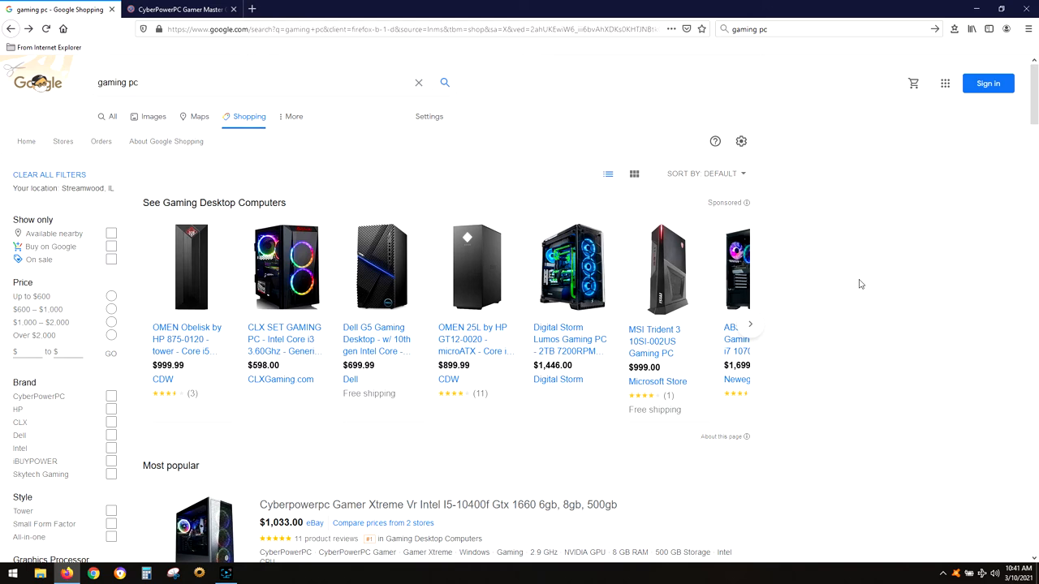
{"action": "scroll", "scroll_direction": "down", "scroll_amount": 3}
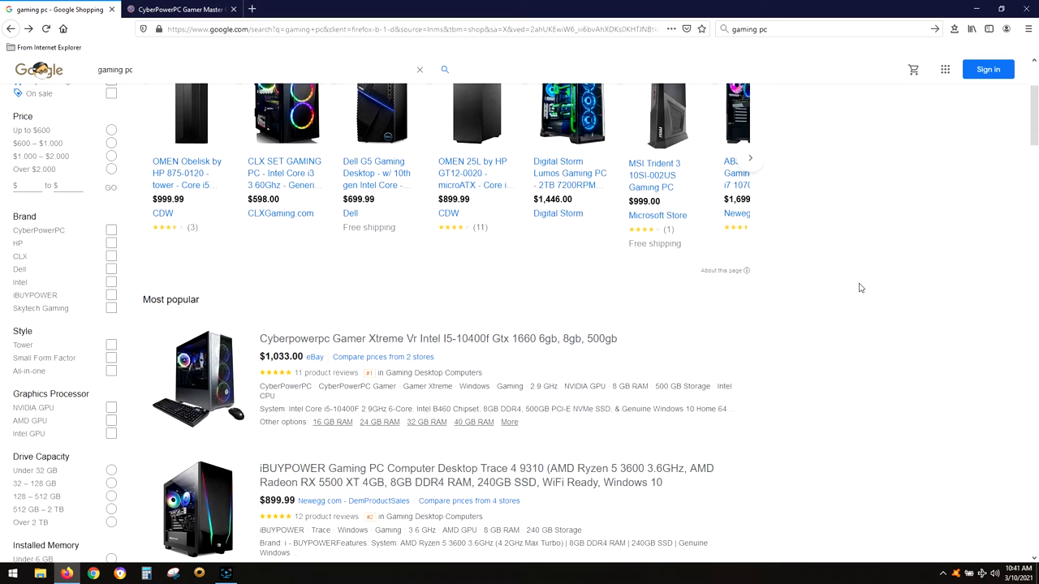
{"action": "scroll", "scroll_direction": "down", "scroll_amount": 3}
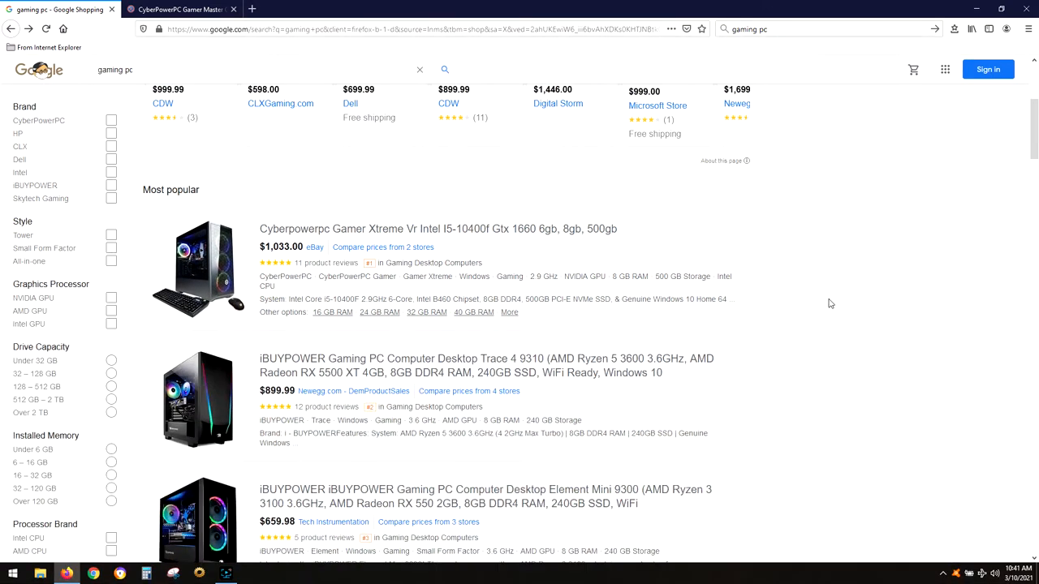
{"action": "scroll", "scroll_direction": "down", "scroll_amount": 3}
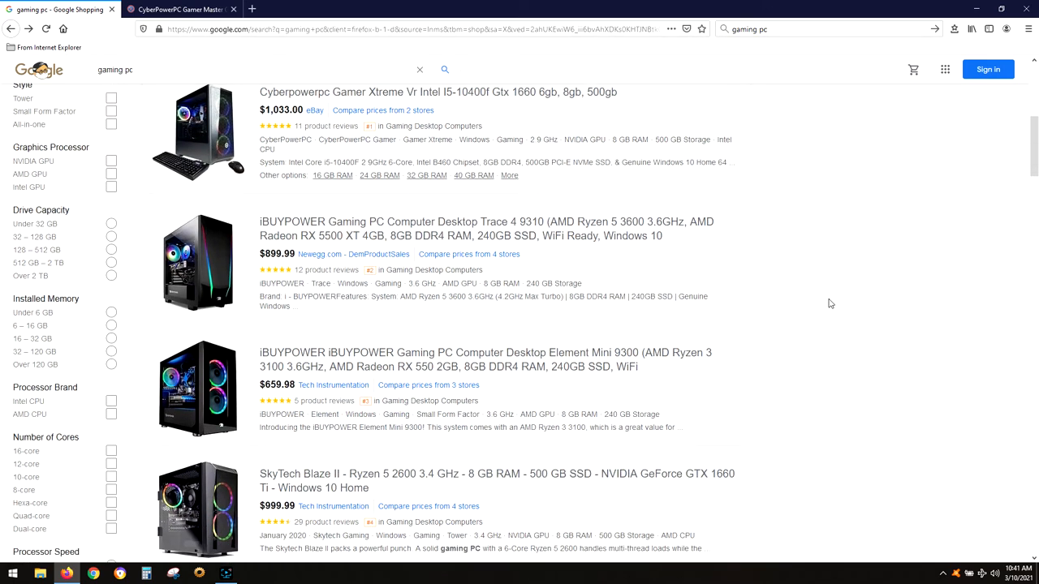
{"action": "scroll", "scroll_direction": "down", "scroll_amount": 3}
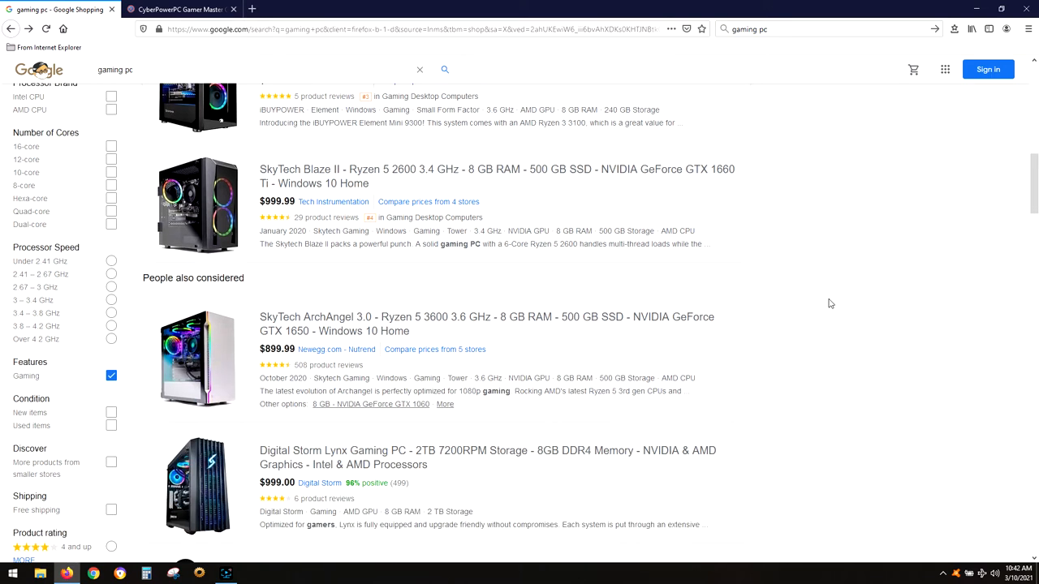
{"action": "scroll", "scroll_direction": "down", "scroll_amount": 3}
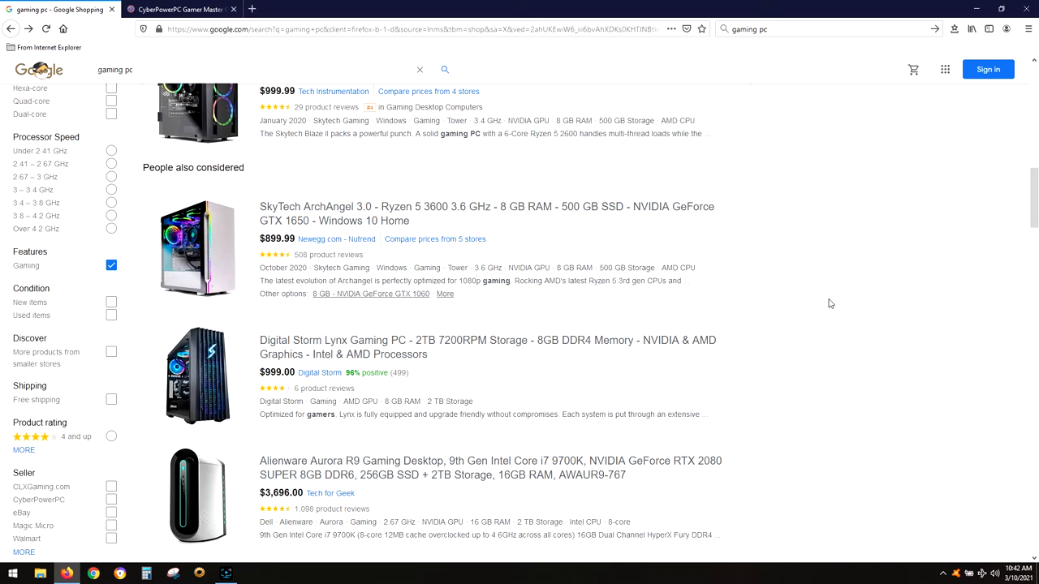
{"action": "scroll", "scroll_direction": "down", "scroll_amount": 3}
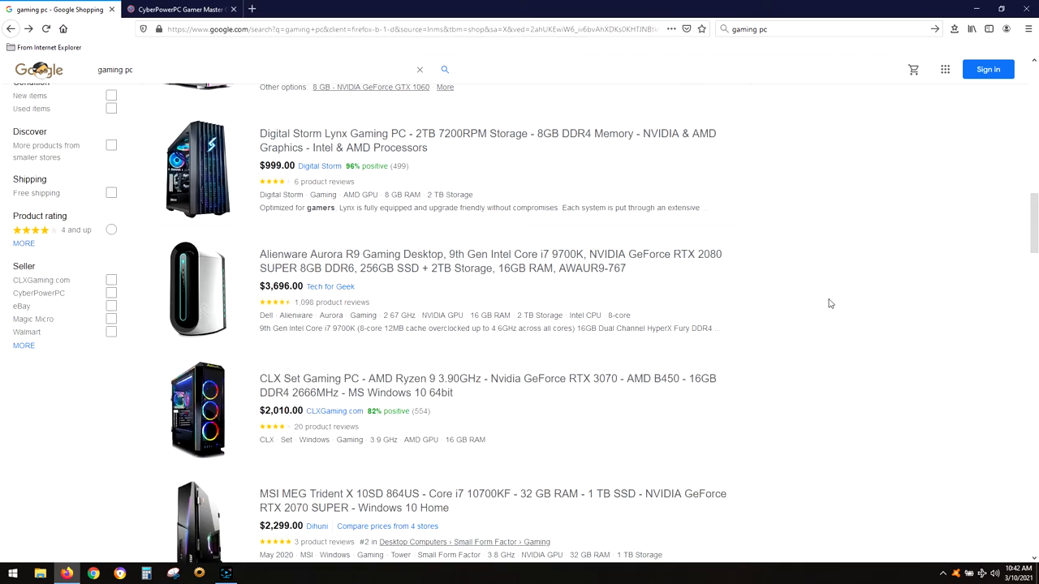
{"action": "scroll", "scroll_direction": "down", "scroll_amount": 3}
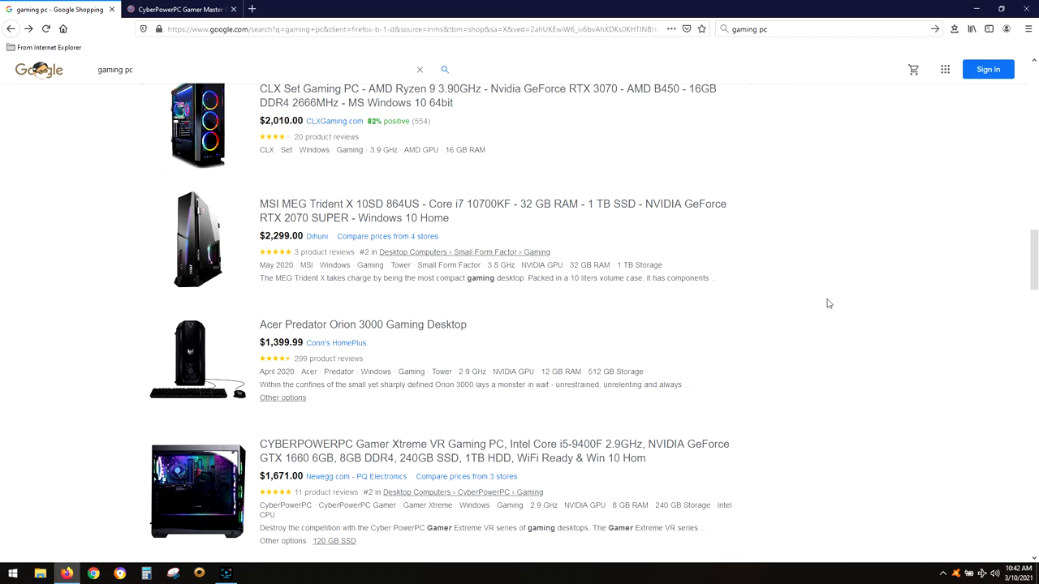
Step: Switch to the CyberPowerPC Gamer Master tab and scroll to its image thumbnails and Size & Specs
{"action": "left_click", "coordinate": [186, 9]}
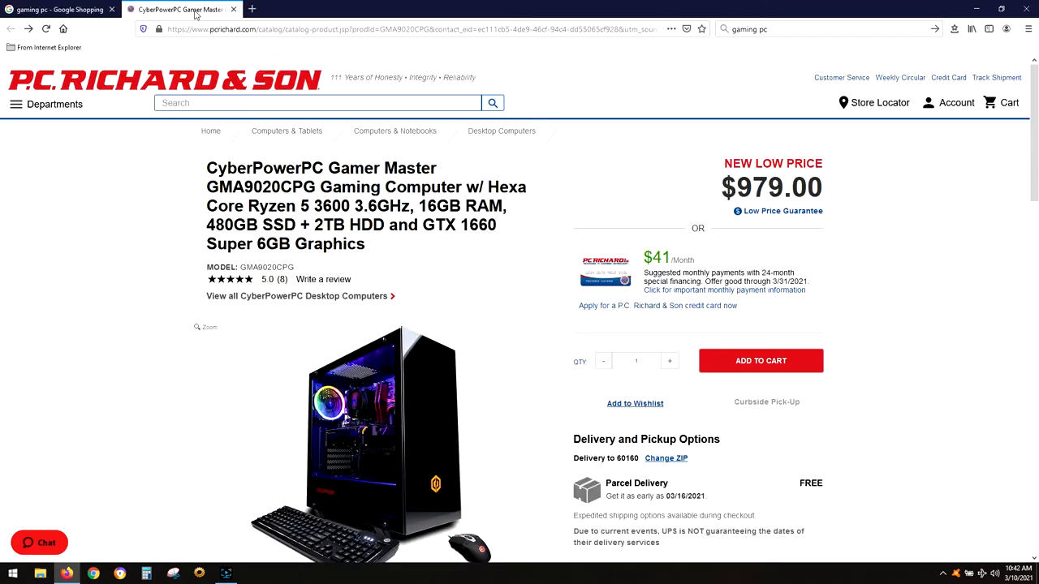
{"action": "mouse_move", "coordinate": [129, 286]}
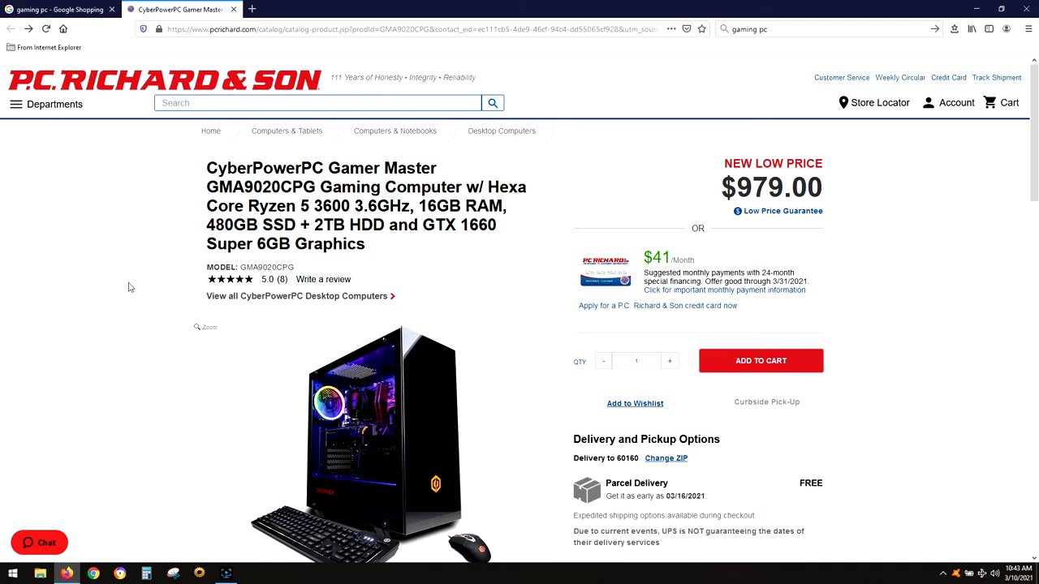
{"action": "mouse_move", "coordinate": [155, 290]}
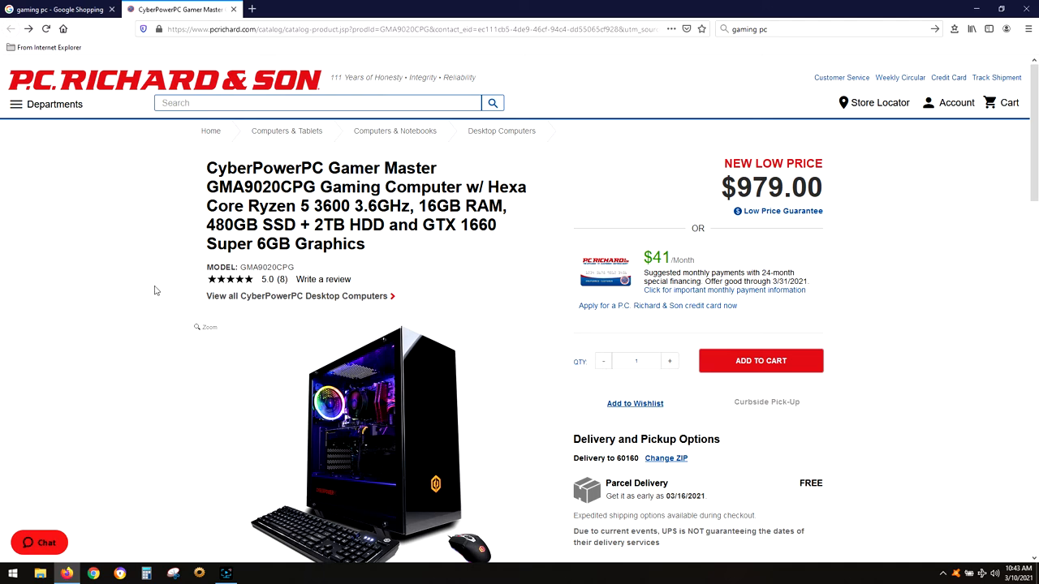
{"action": "scroll", "scroll_direction": "down", "scroll_amount": 3}
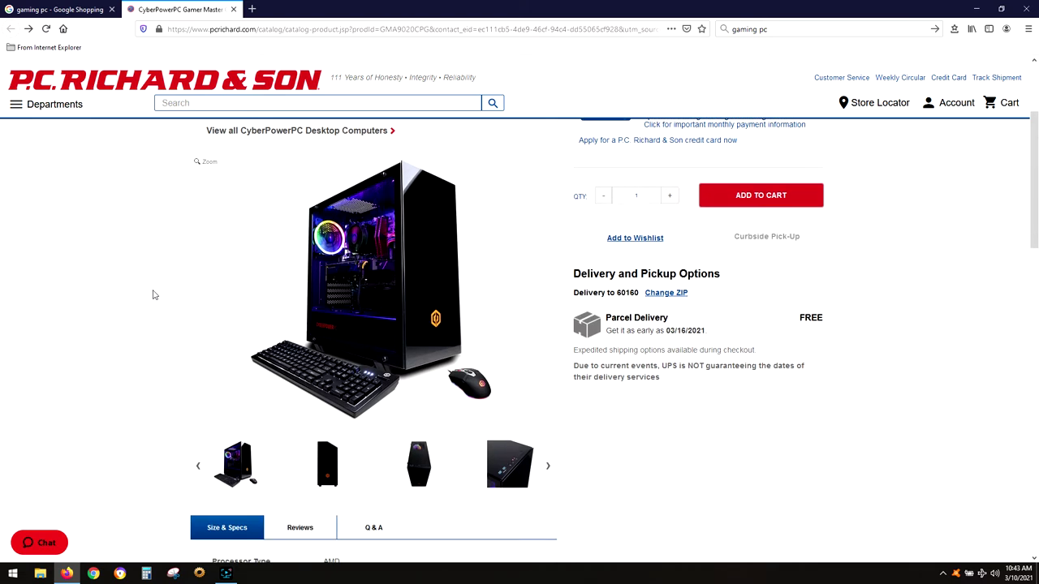
{"action": "mouse_move", "coordinate": [148, 297]}
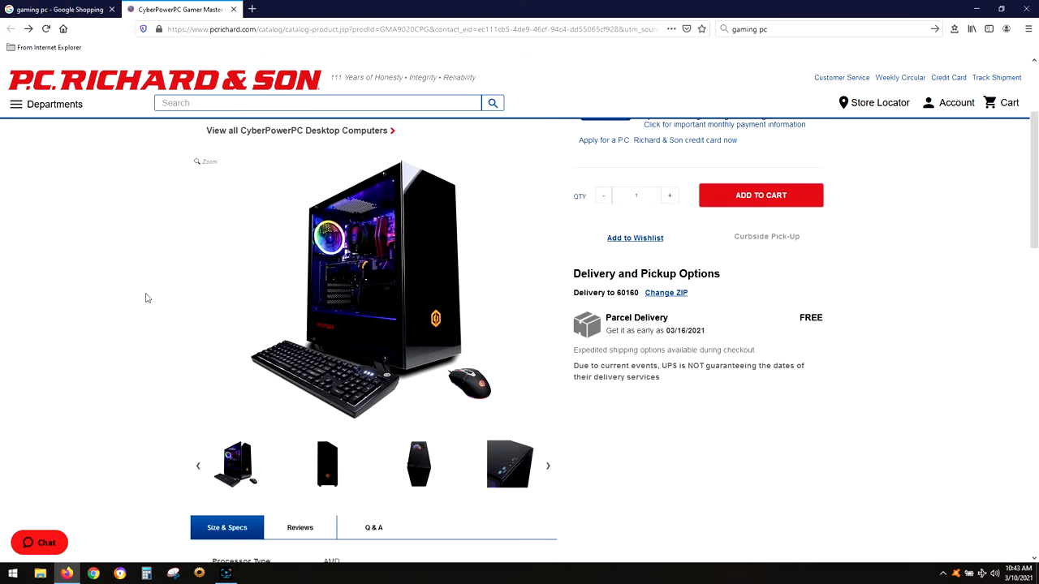
{"action": "mouse_move", "coordinate": [125, 292]}
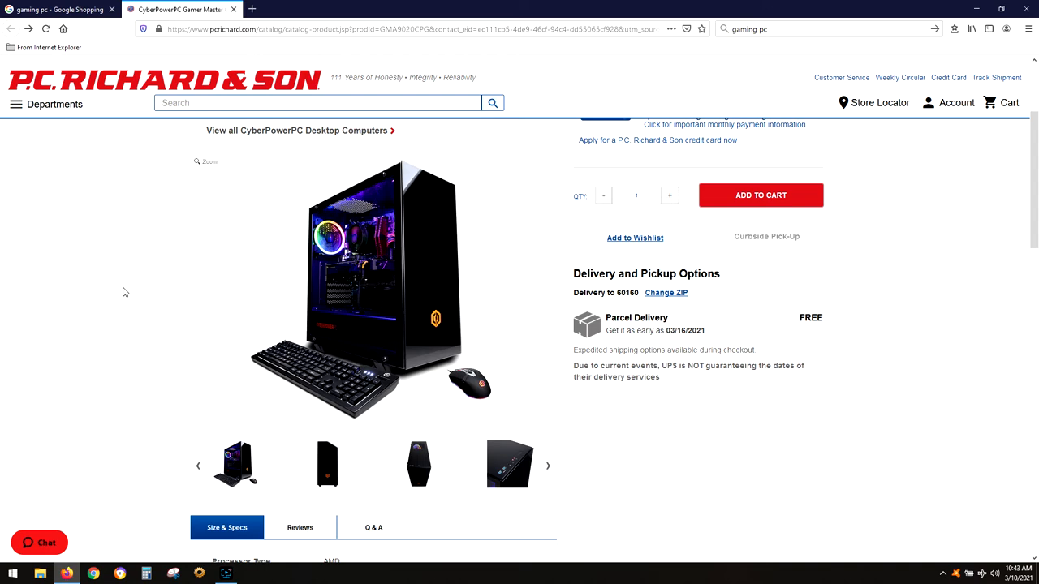
Step: Scroll through the Size & Specs table to the dimensions, shipping weight and warranty rows
{"action": "scroll", "scroll_direction": "down", "scroll_amount": 3}
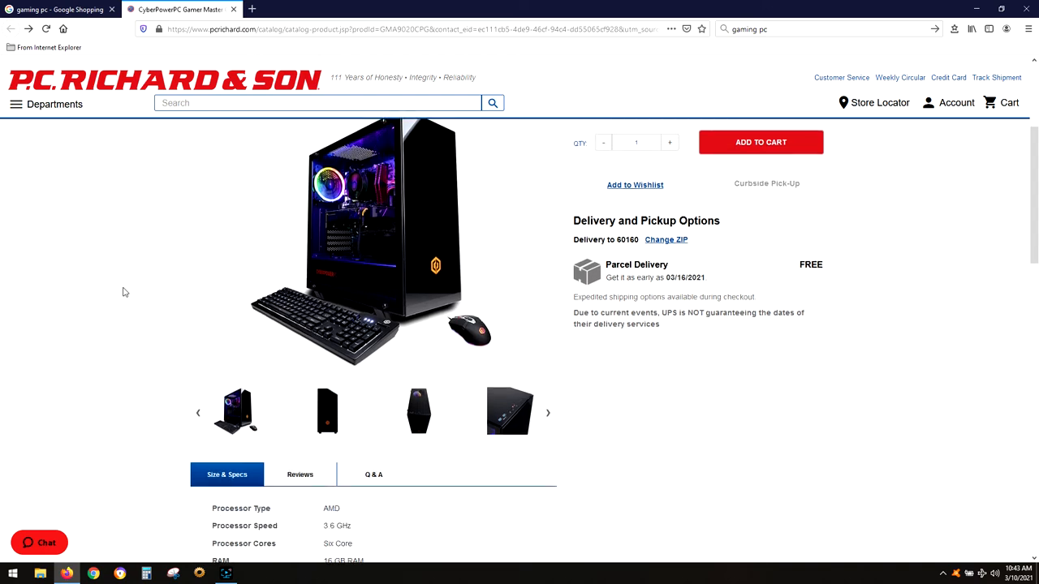
{"action": "scroll", "scroll_direction": "down", "scroll_amount": 3}
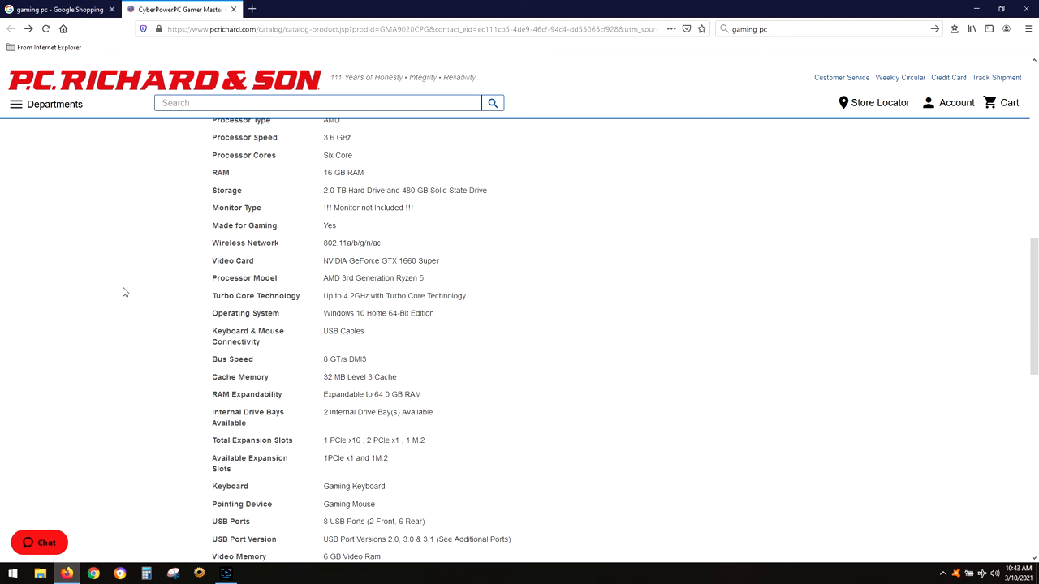
{"action": "scroll", "scroll_direction": "down", "scroll_amount": 3}
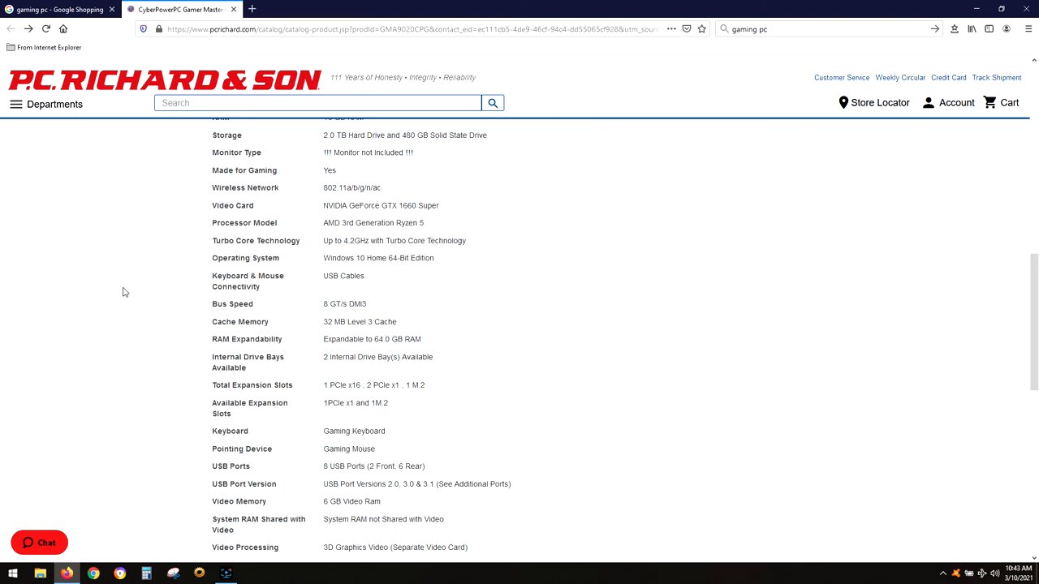
{"action": "scroll", "scroll_direction": "down", "scroll_amount": 3}
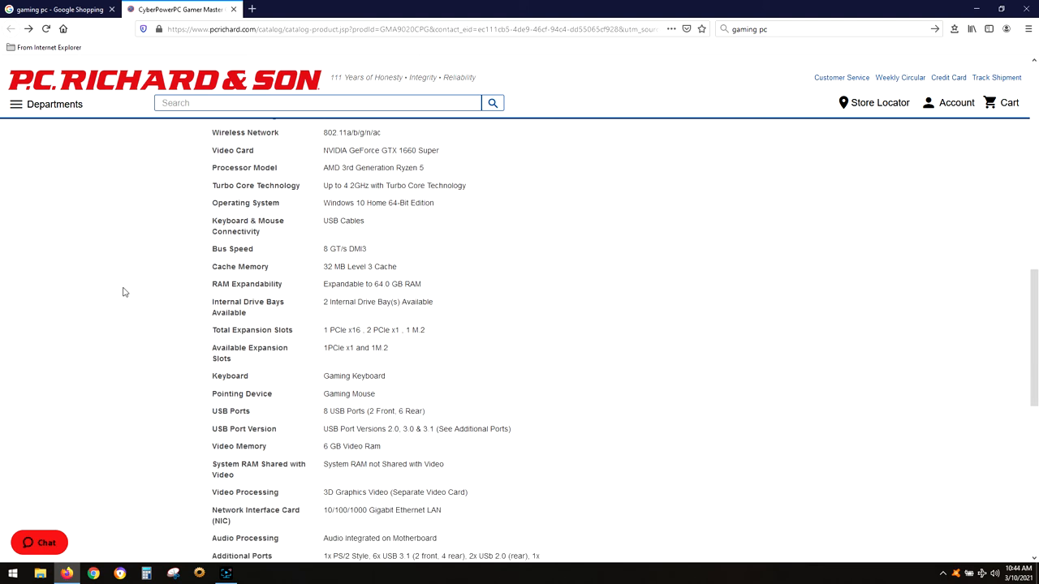
{"action": "mouse_move", "coordinate": [138, 302]}
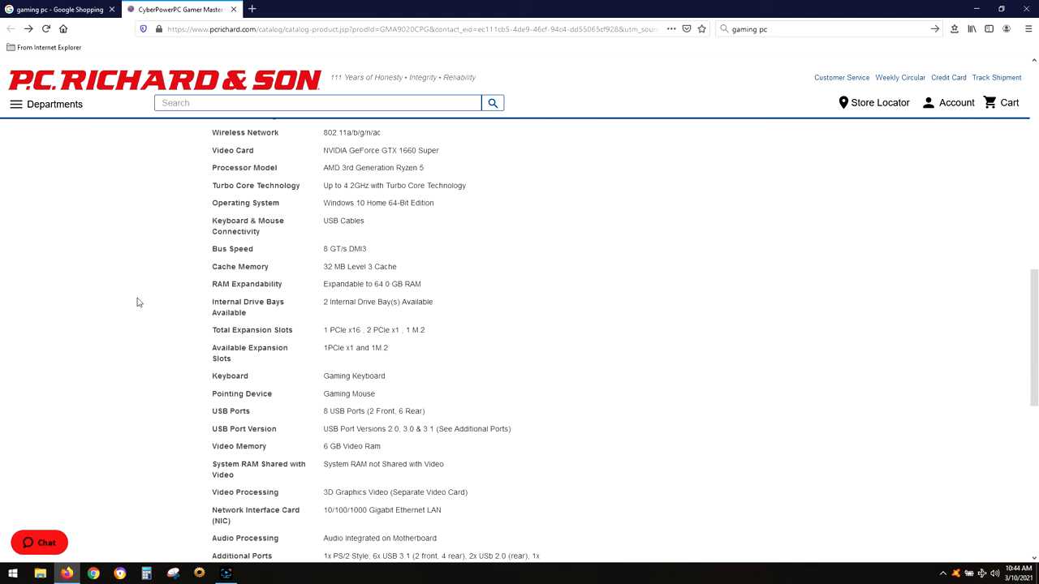
{"action": "scroll", "scroll_direction": "down", "scroll_amount": 3}
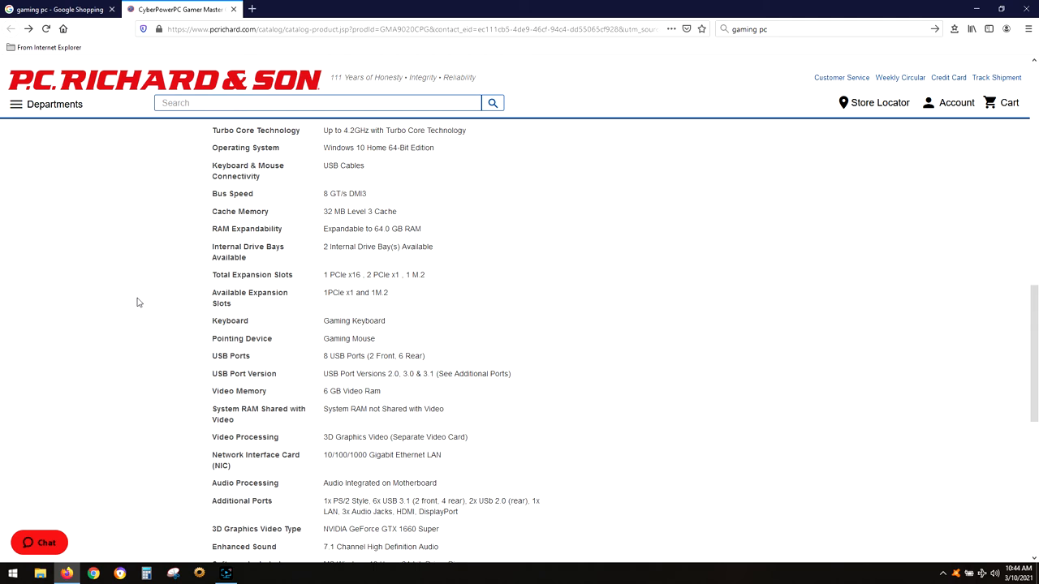
{"action": "mouse_move", "coordinate": [142, 309]}
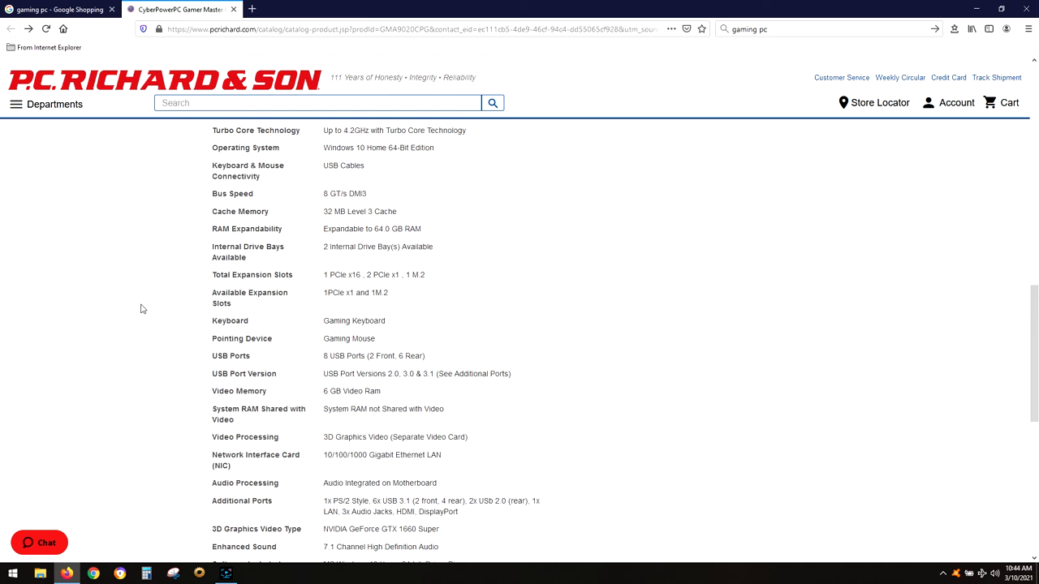
{"action": "scroll", "scroll_direction": "down", "scroll_amount": 3}
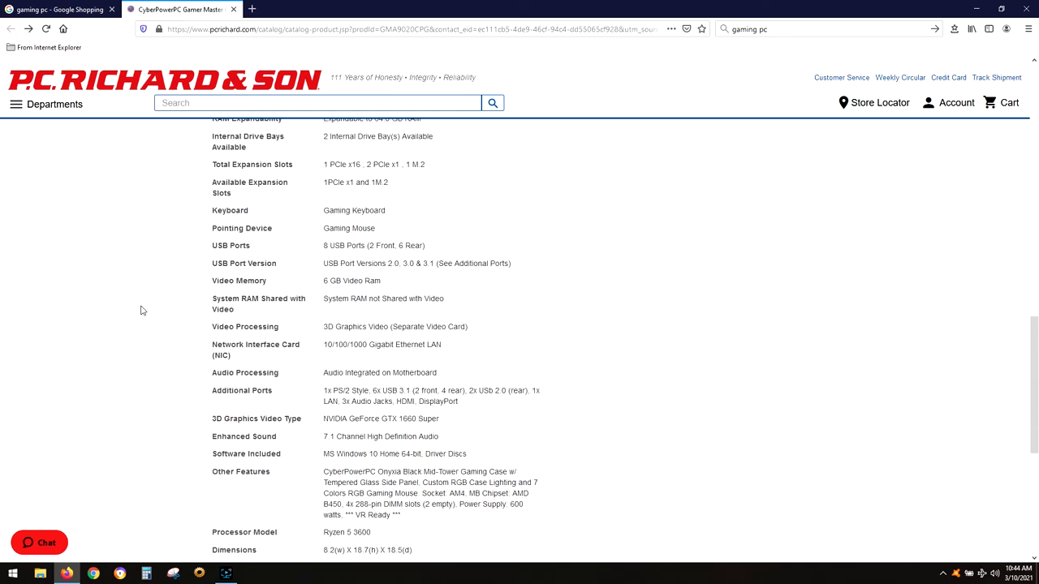
{"action": "scroll", "scroll_direction": "down", "scroll_amount": 3}
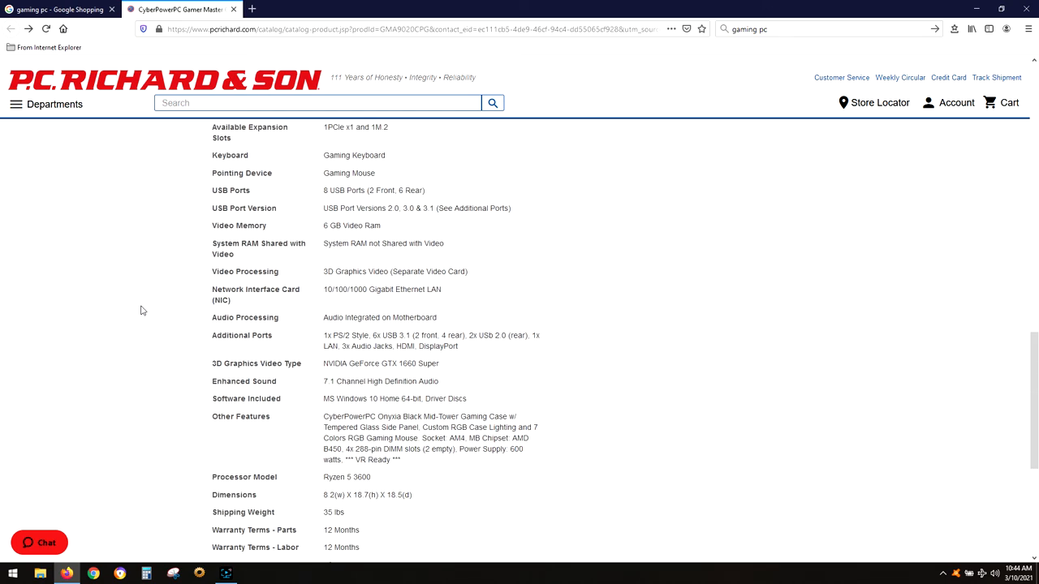
{"action": "scroll", "scroll_direction": "down", "scroll_amount": 3}
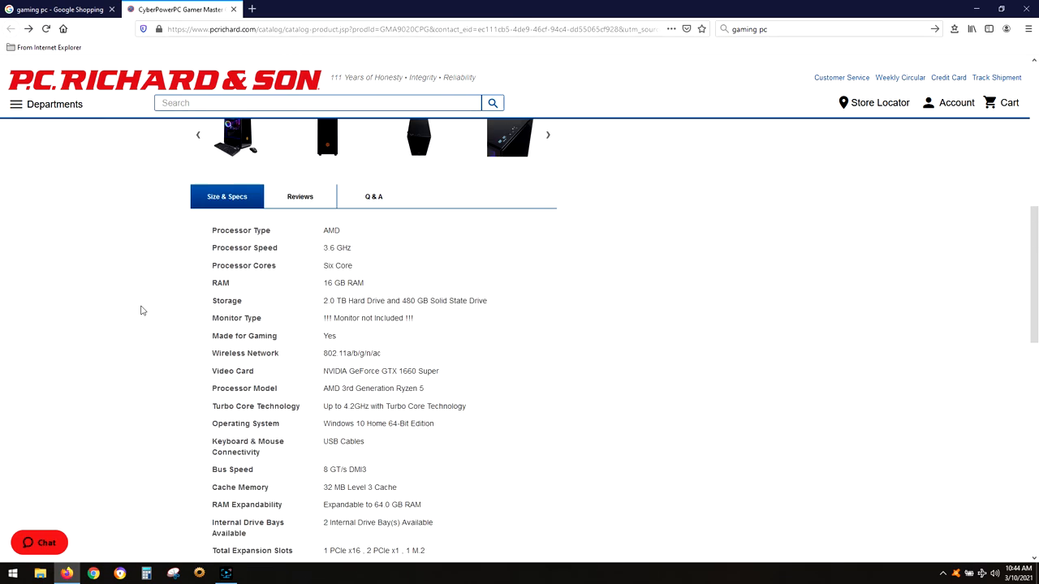
{"action": "scroll", "scroll_direction": "up", "scroll_amount": 3}
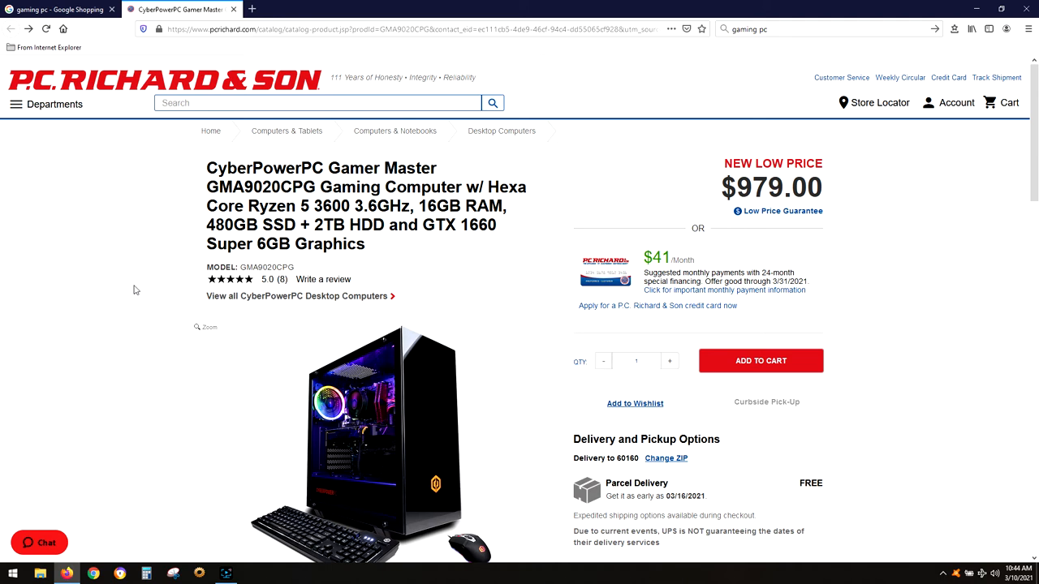
{"action": "mouse_move", "coordinate": [106, 270]}
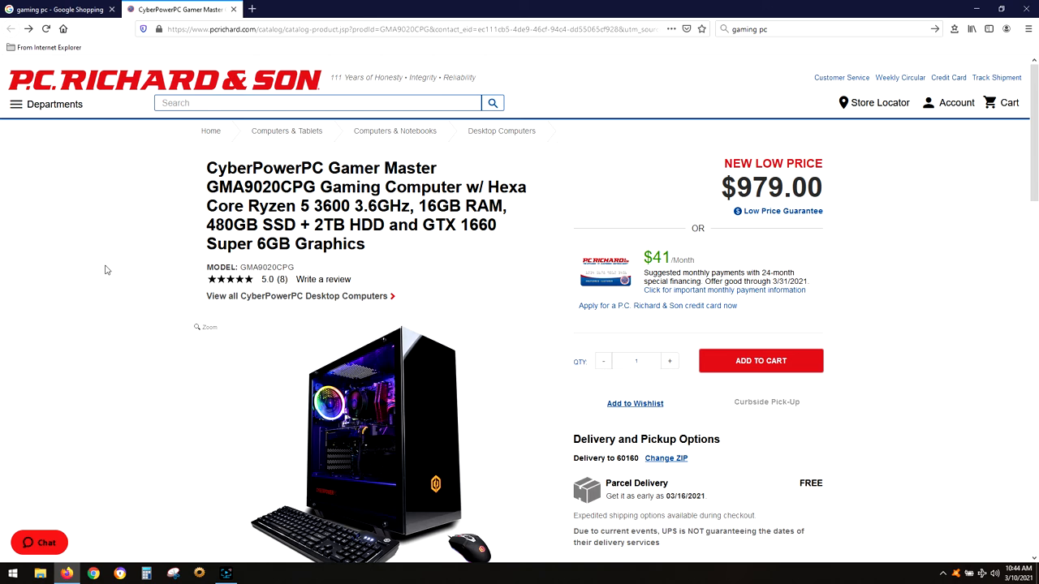
{"action": "scroll", "scroll_direction": "down", "scroll_amount": 3}
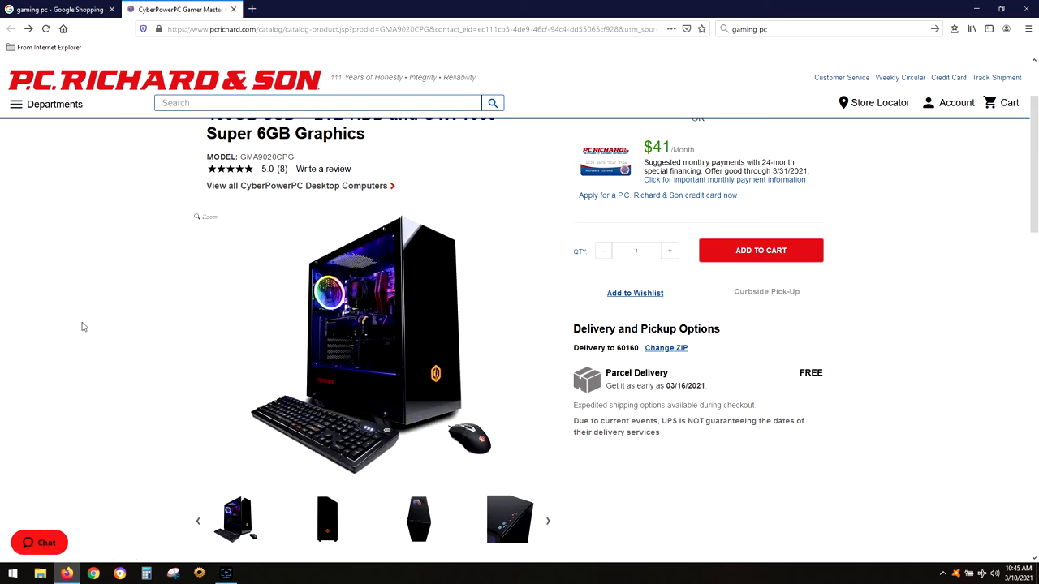
{"action": "mouse_move", "coordinate": [120, 341]}
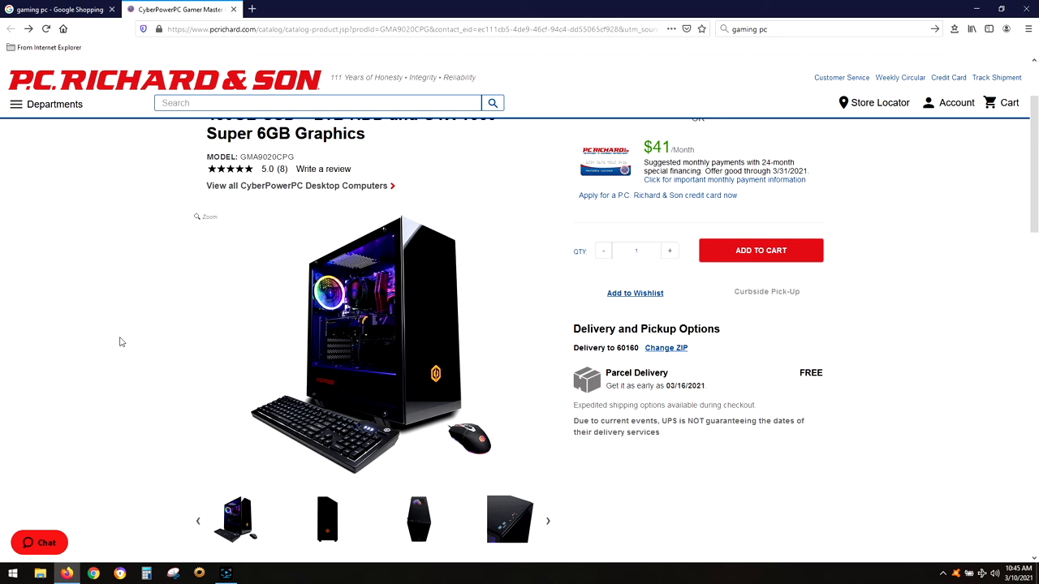
{"action": "mouse_move", "coordinate": [127, 328]}
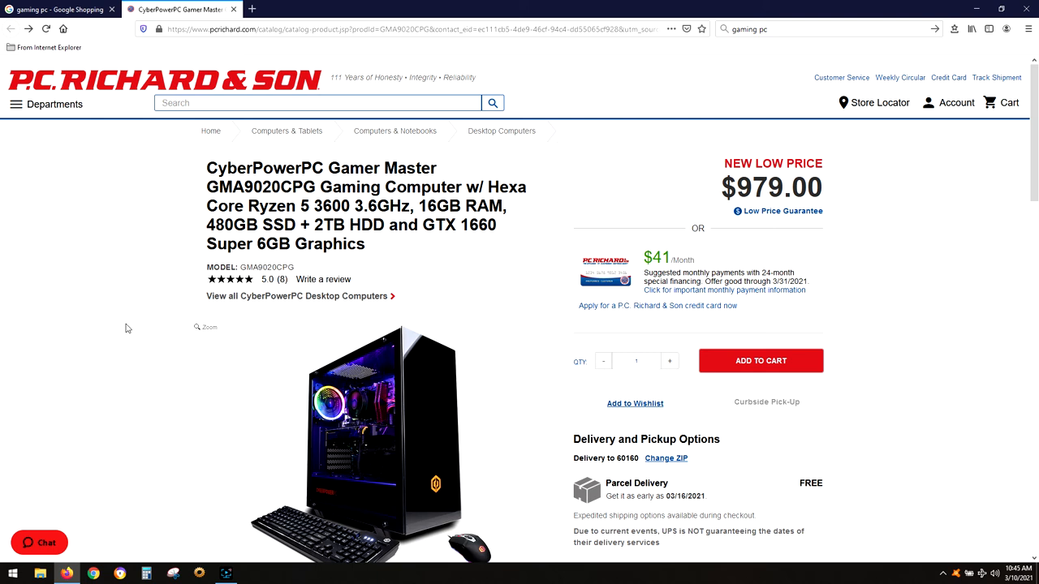
{"action": "scroll", "scroll_direction": "down", "scroll_amount": 3}
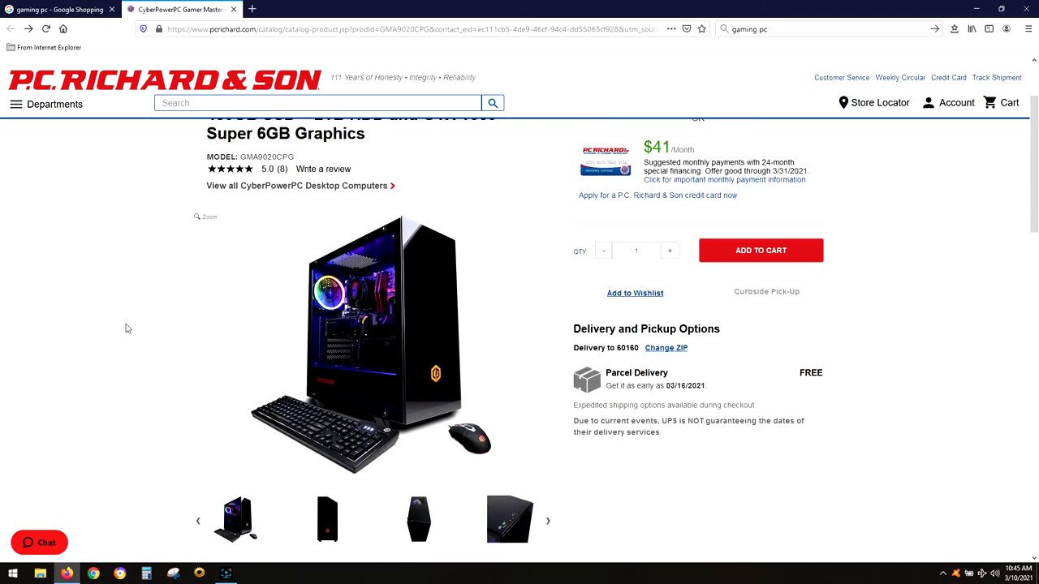
{"action": "scroll", "scroll_direction": "up", "scroll_amount": 3}
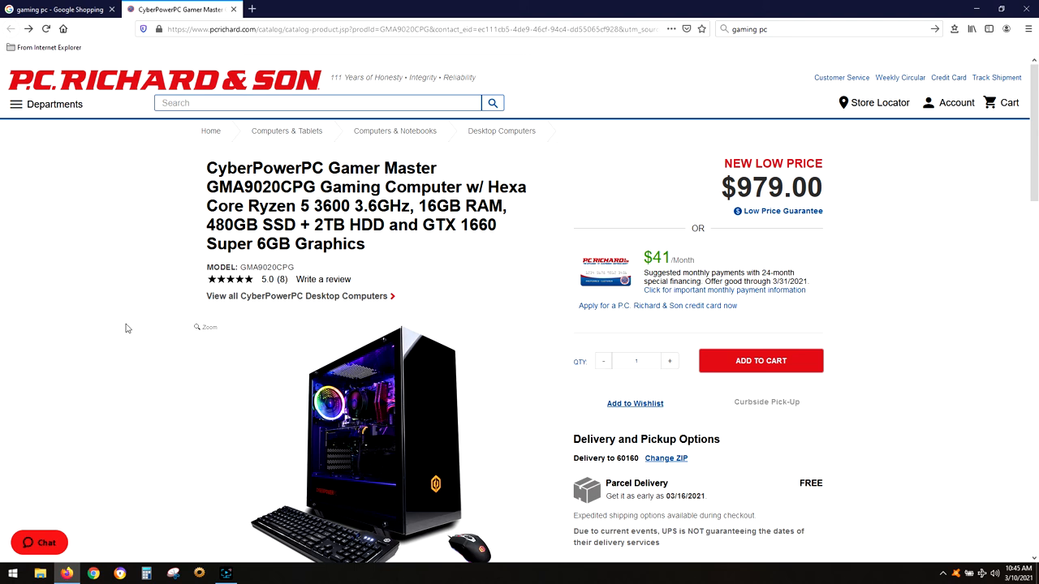
{"action": "mouse_move", "coordinate": [136, 329]}
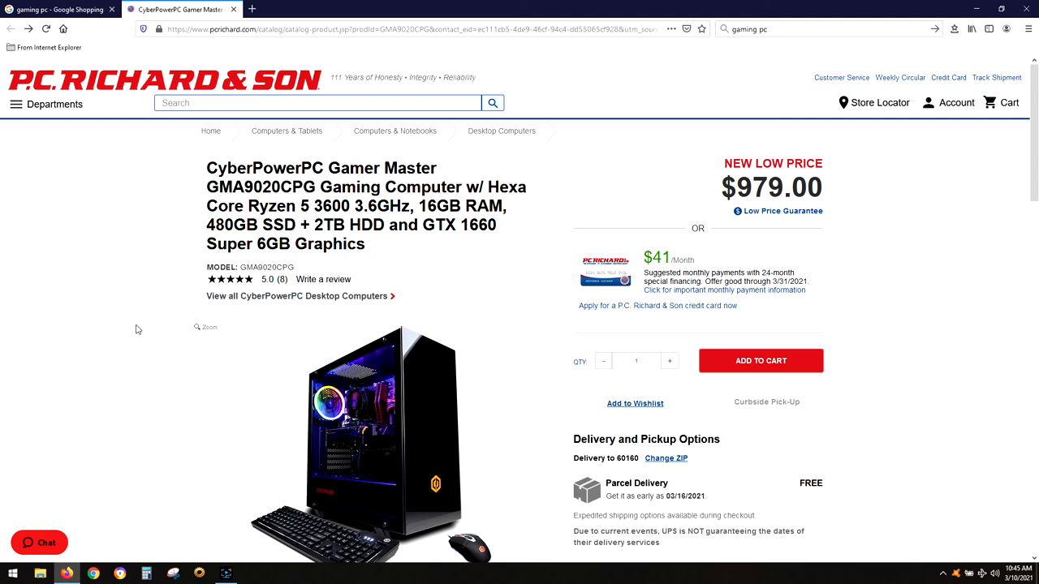
{"action": "scroll", "scroll_direction": "down", "scroll_amount": 3}
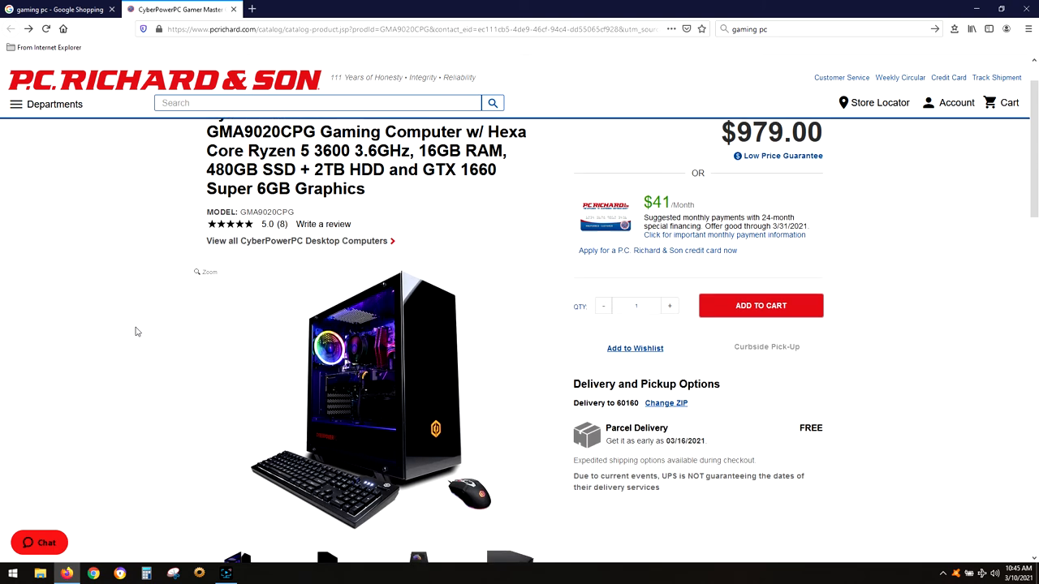